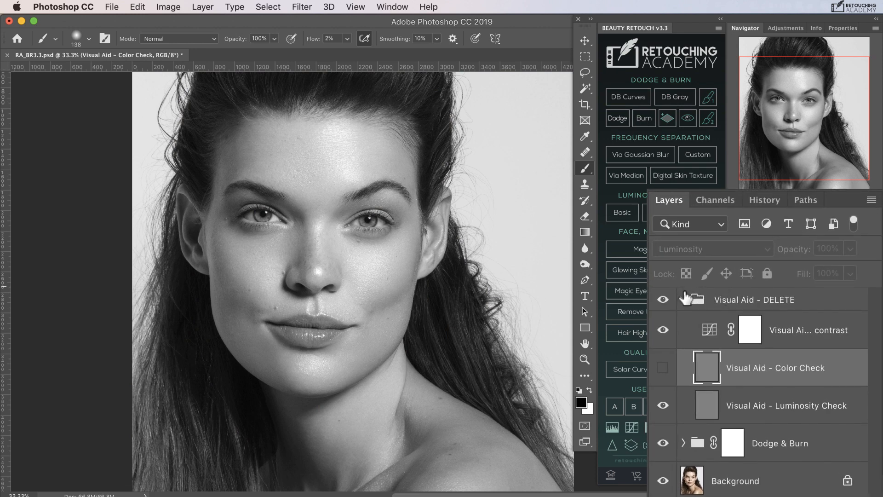
# Step: Collapse and hide the Visual Aid group, then create the D&B Gray layer set
pyautogui.click(682, 300)
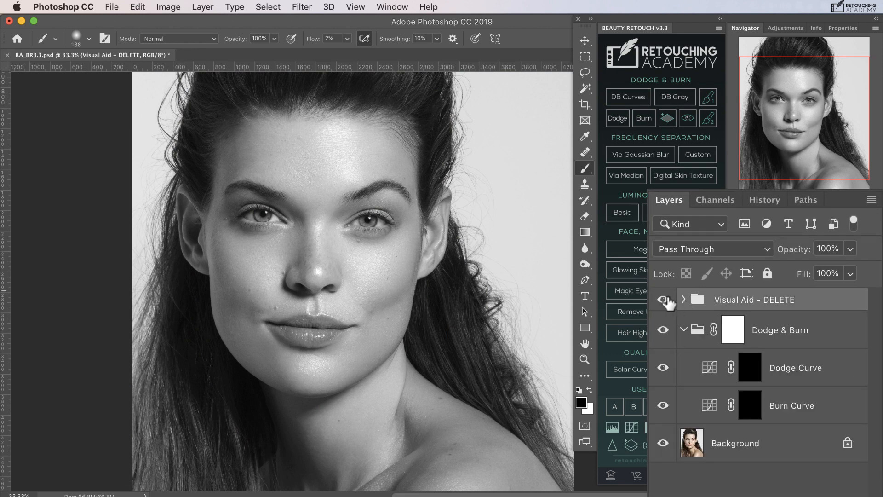
pyautogui.click(662, 300)
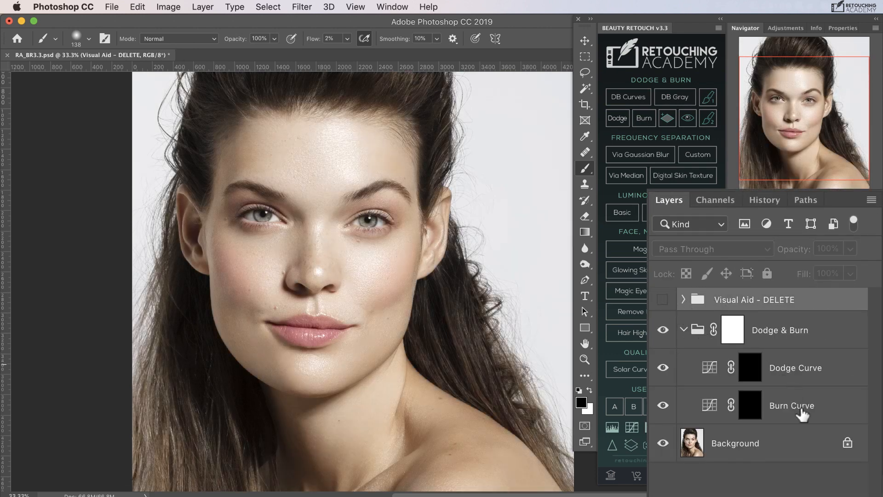
pyautogui.click(674, 97)
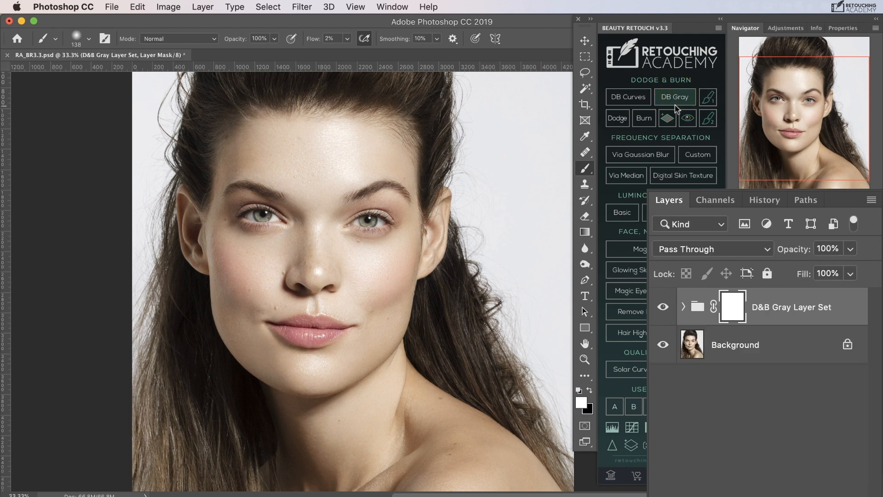
# Step: Add Dodge and Burn curve groups and a soft-light gray dodge-and-burn layer
pyautogui.click(683, 306)
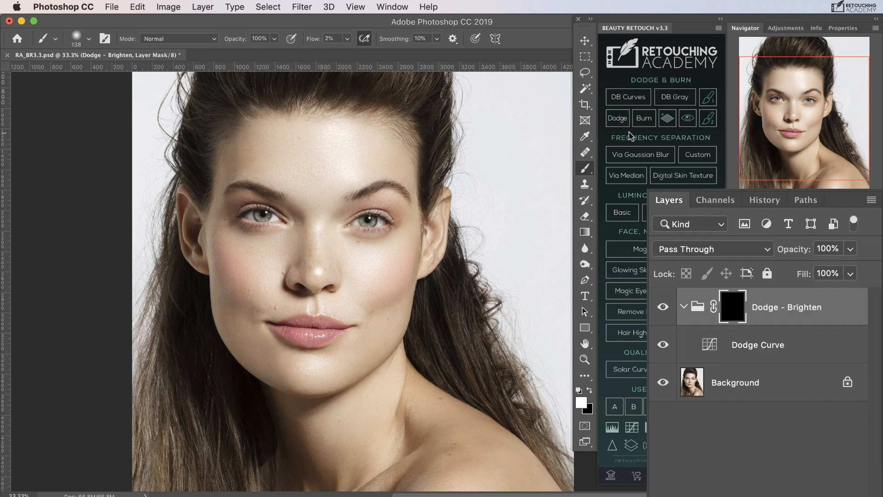
pyautogui.click(644, 118)
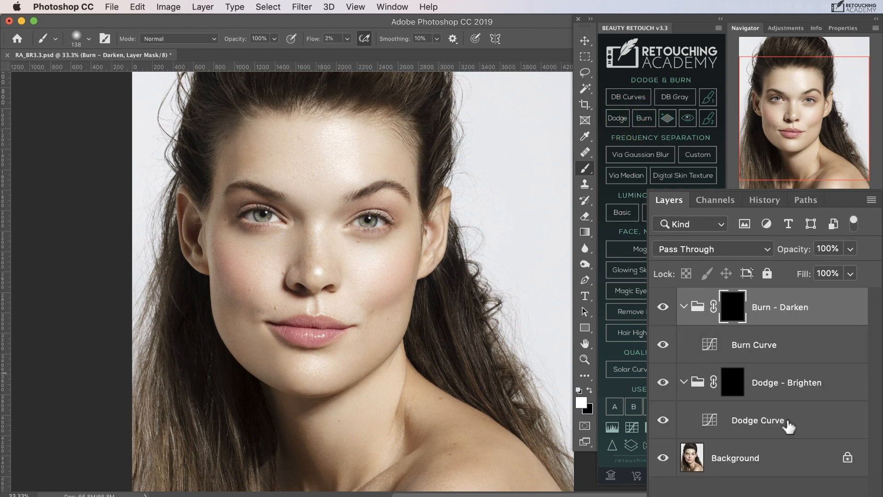
pyautogui.click(687, 118)
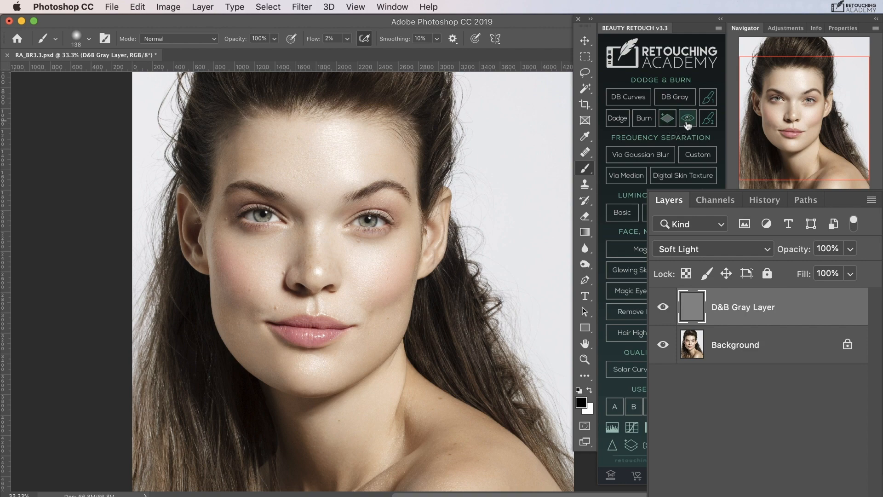
pyautogui.click(687, 118)
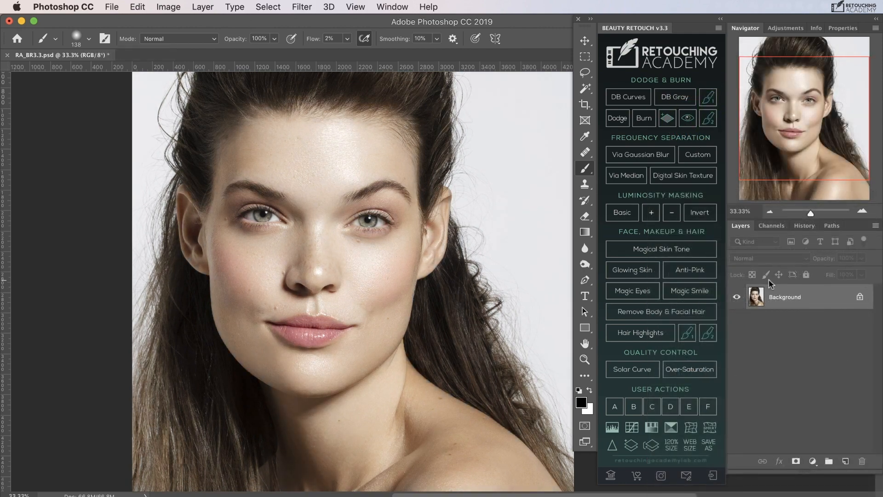
pyautogui.moveTo(707, 99)
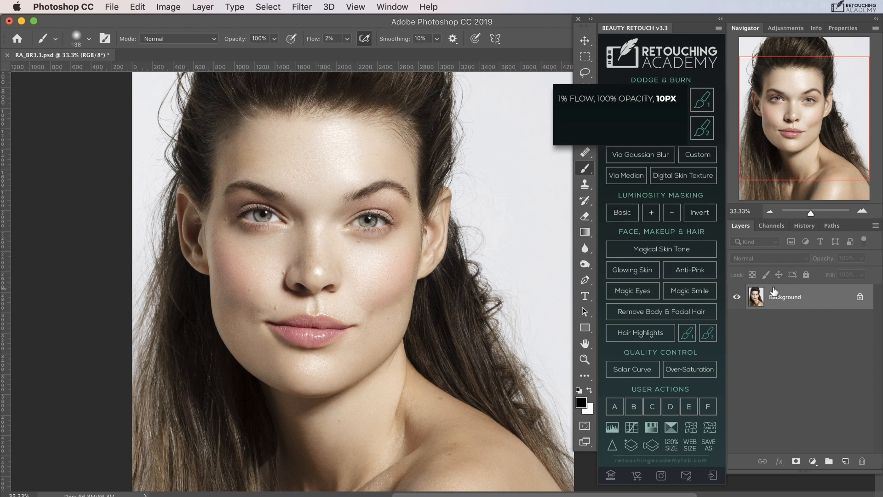
pyautogui.click(701, 100)
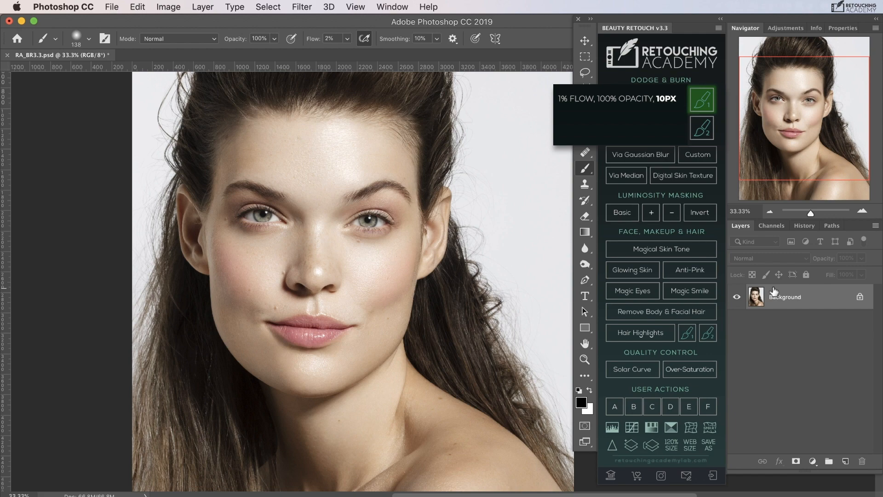
pyautogui.moveTo(704, 127)
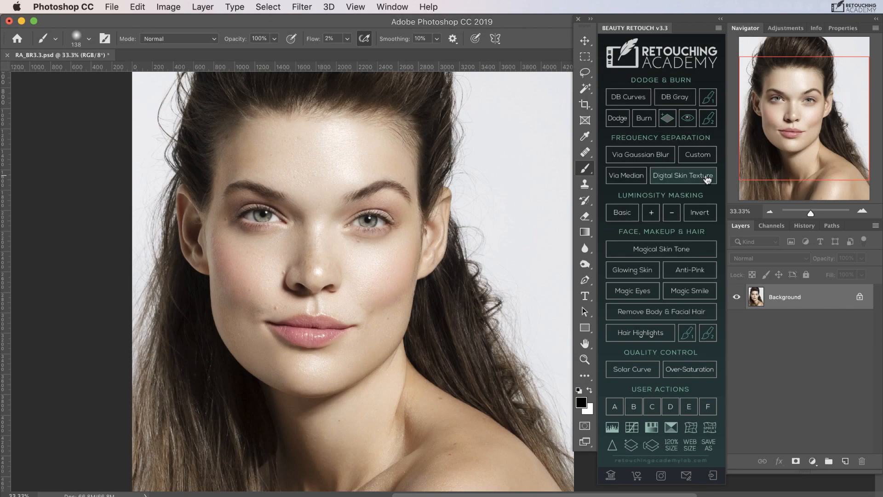
pyautogui.click(626, 175)
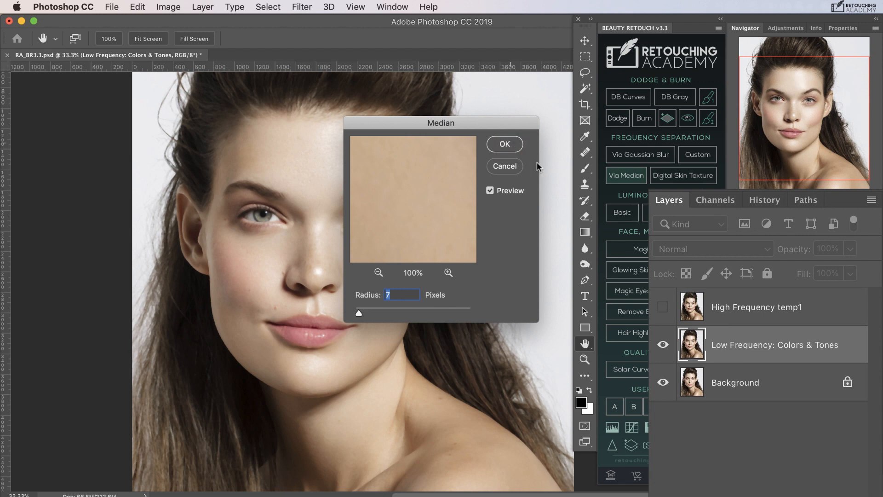
pyautogui.click(504, 143)
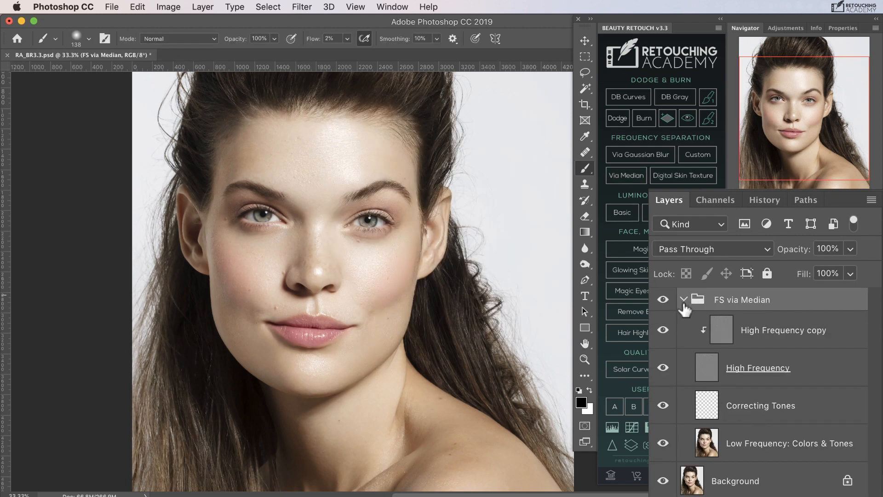
pyautogui.click(626, 175)
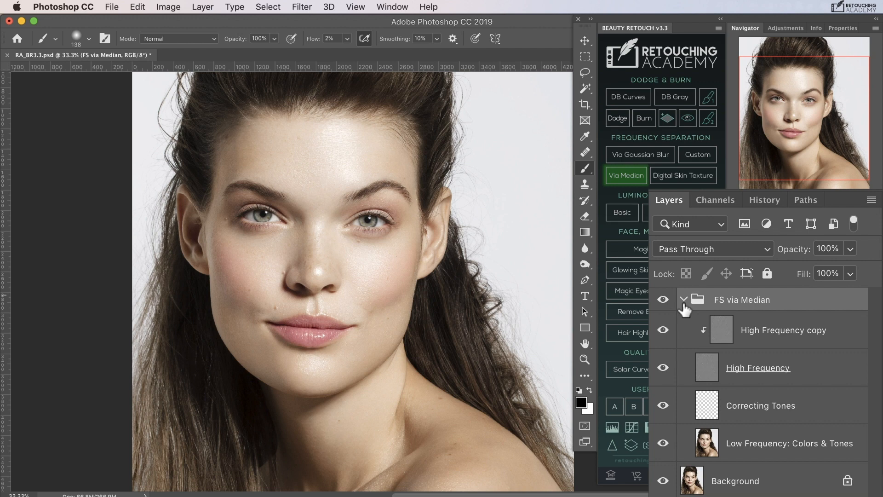
pyautogui.click(697, 154)
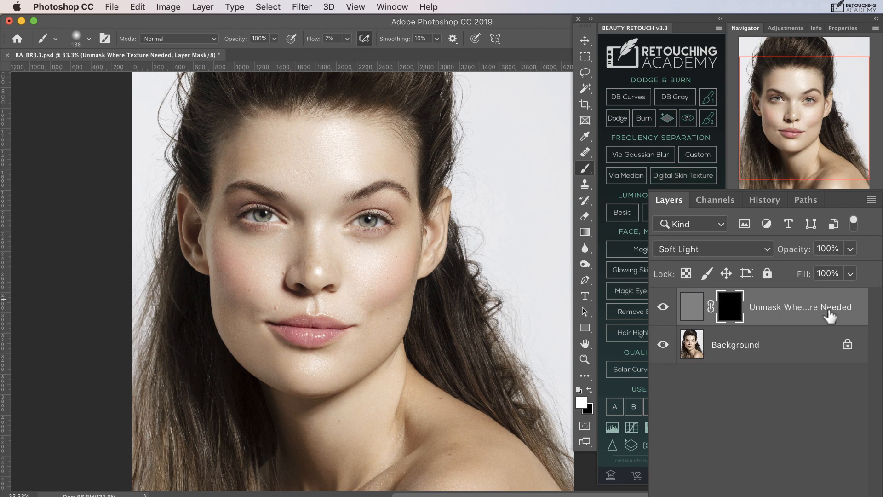
pyautogui.click(622, 212)
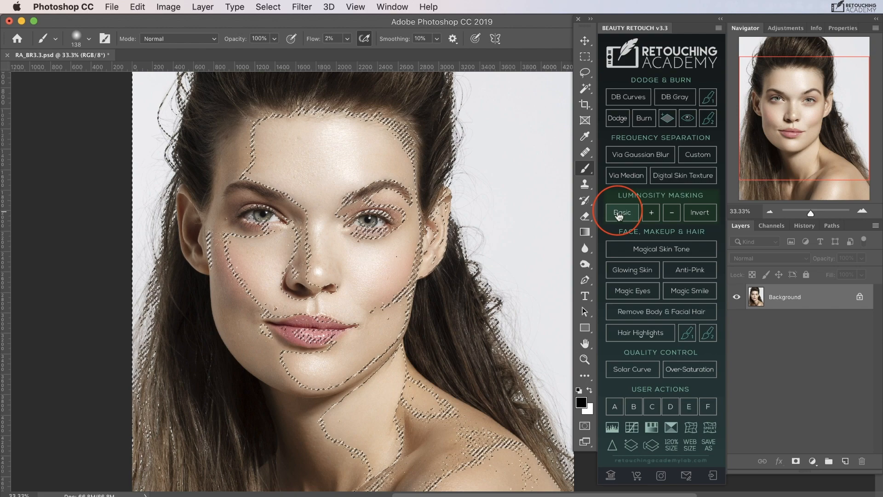
pyautogui.click(671, 213)
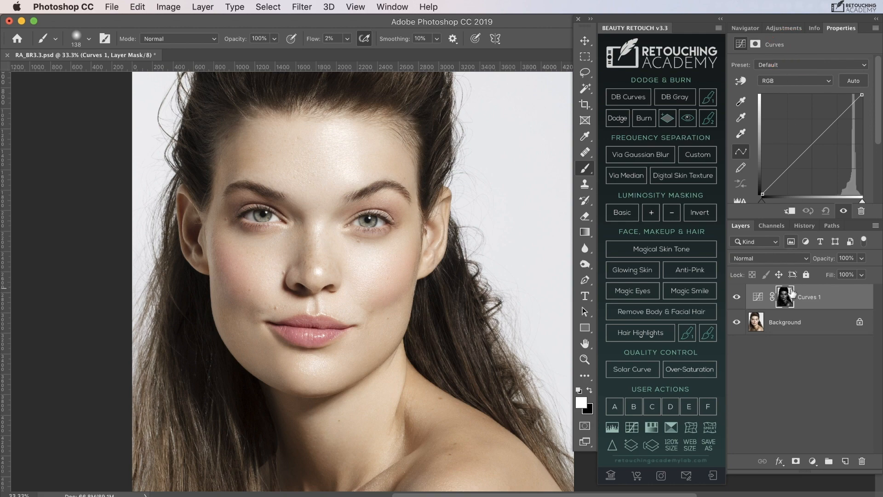
pyautogui.click(650, 212)
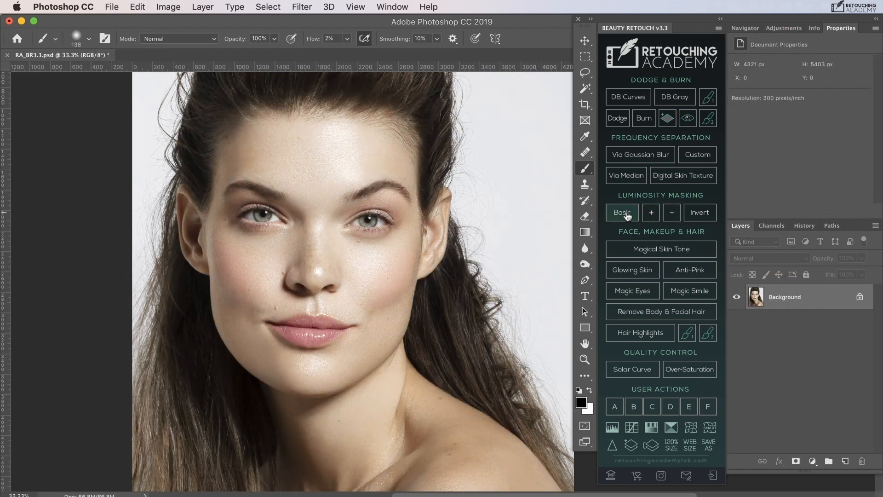
pyautogui.click(700, 212)
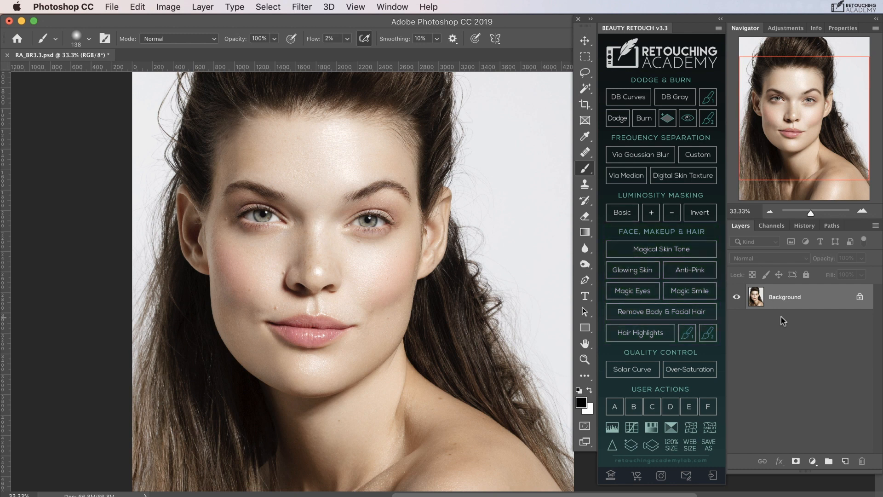
pyautogui.click(632, 270)
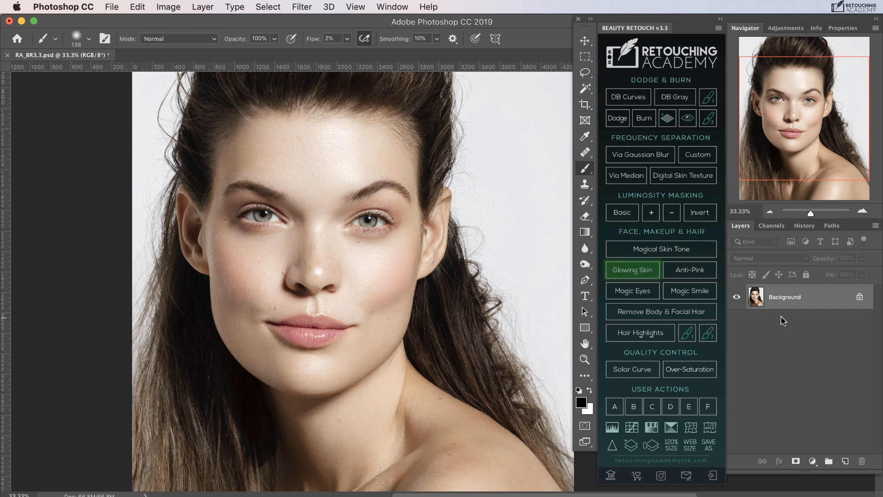
pyautogui.click(689, 269)
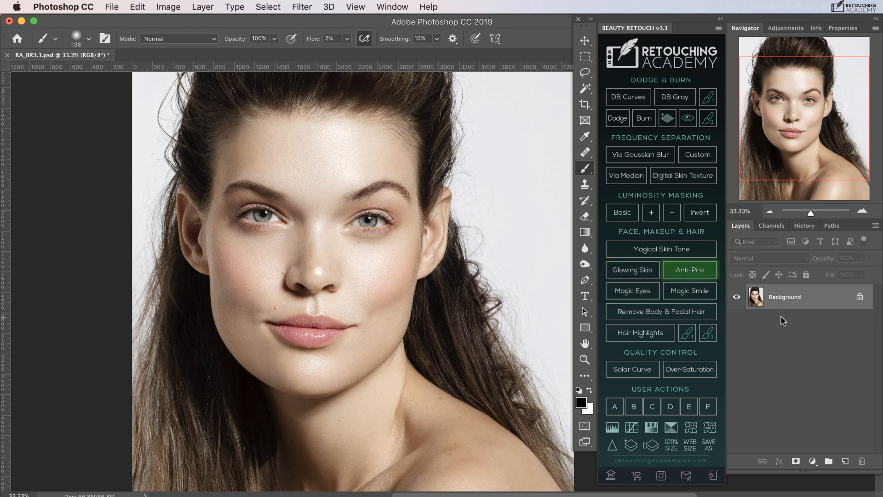
pyautogui.click(689, 270)
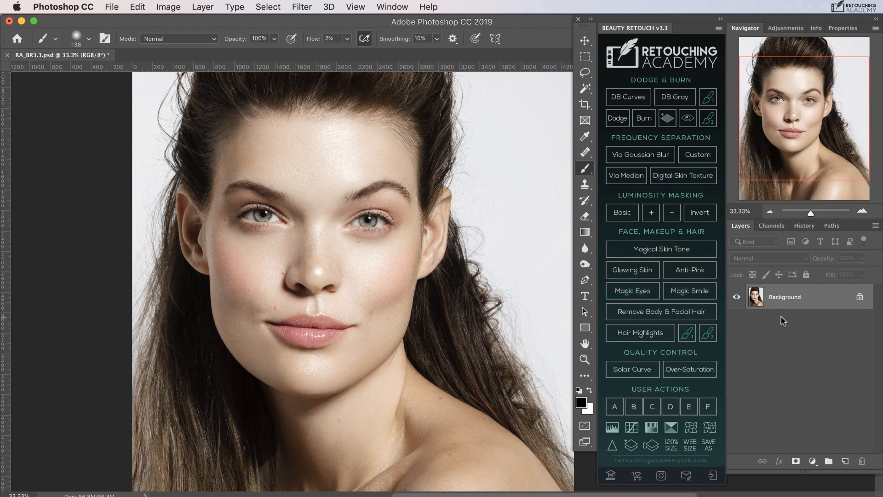
pyautogui.click(660, 312)
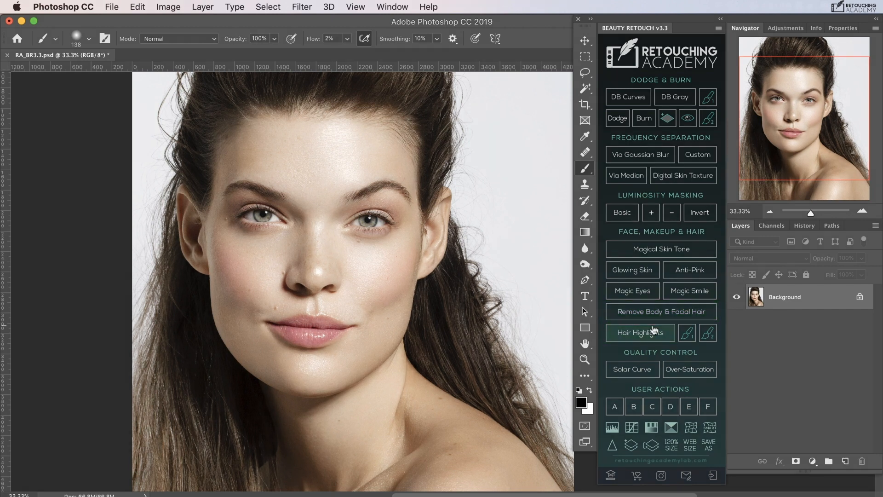
pyautogui.click(687, 333)
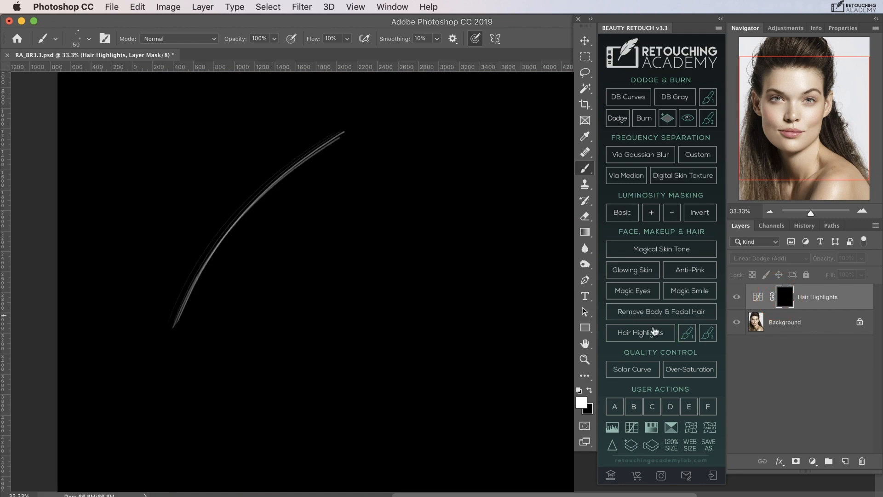
pyautogui.moveTo(197, 406); pyautogui.dragTo(444, 146)
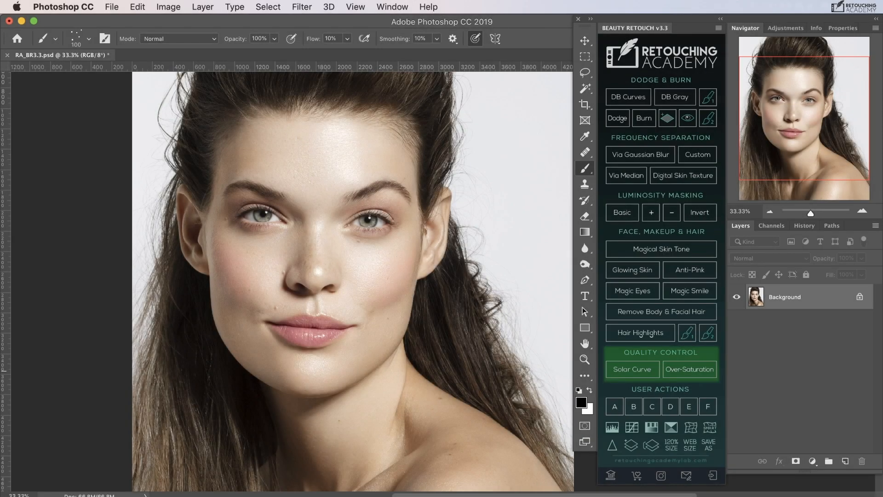
pyautogui.click(689, 368)
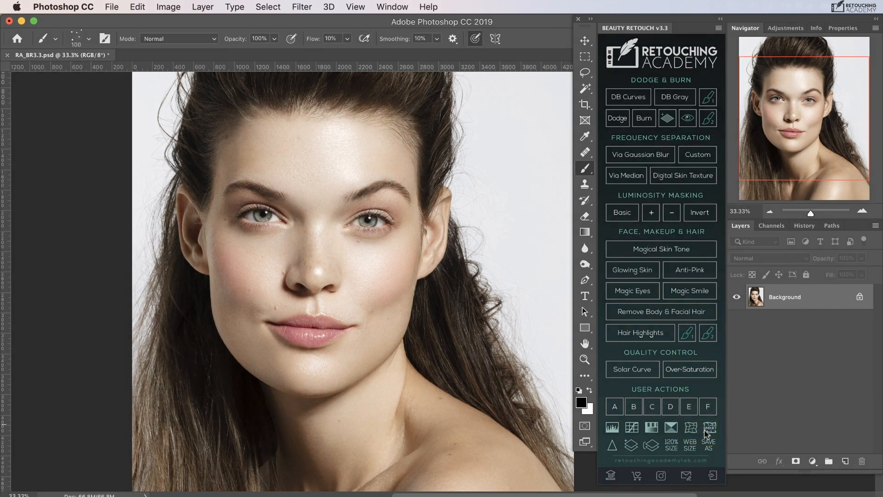
pyautogui.click(301, 7)
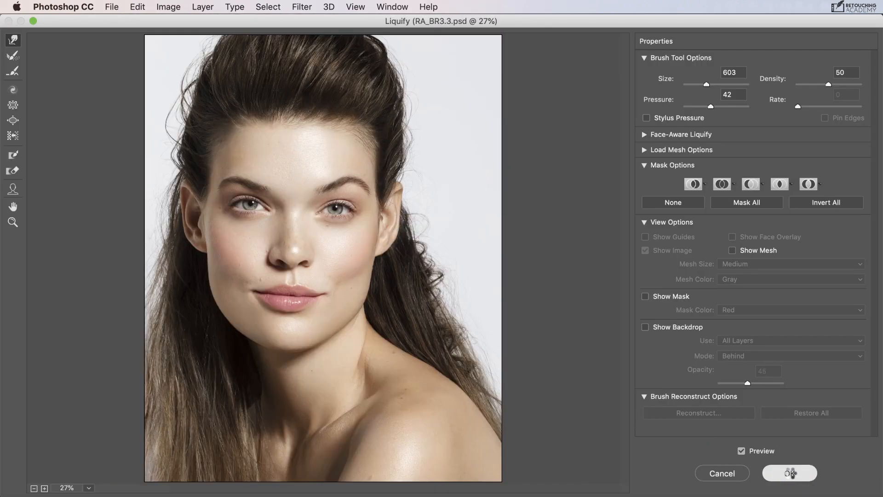
pyautogui.click(790, 473)
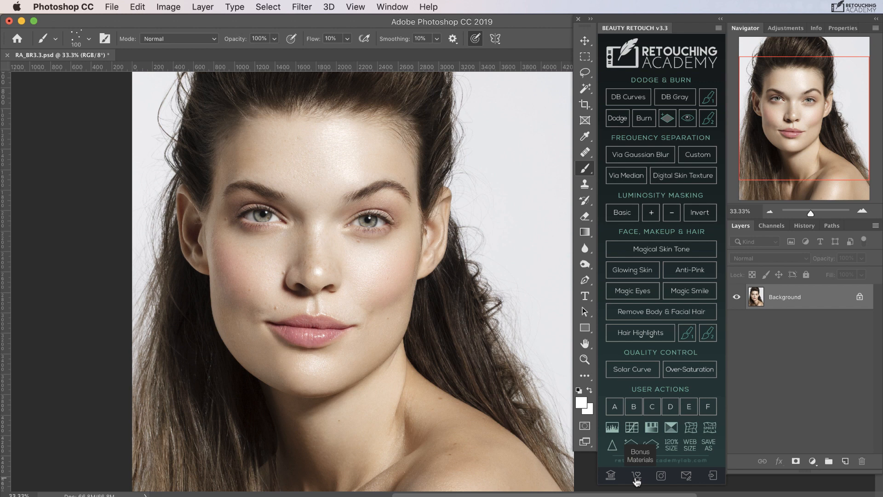
pyautogui.moveTo(661, 476)
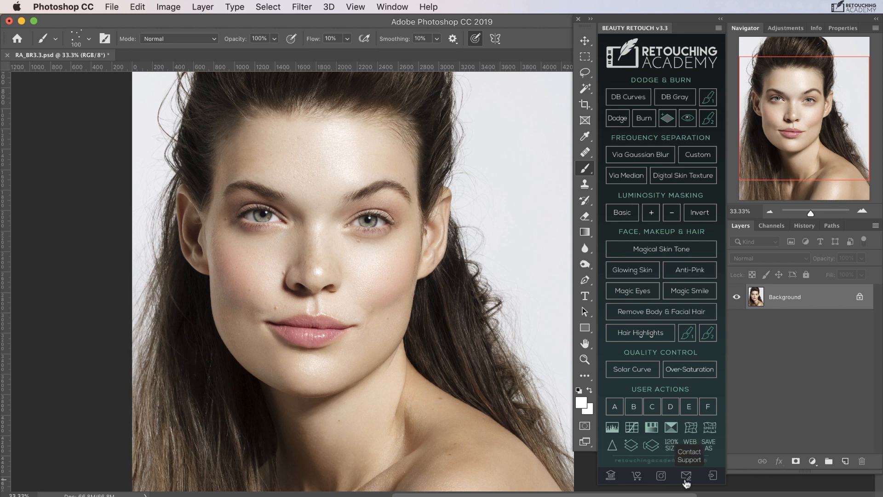
pyautogui.moveTo(711, 477)
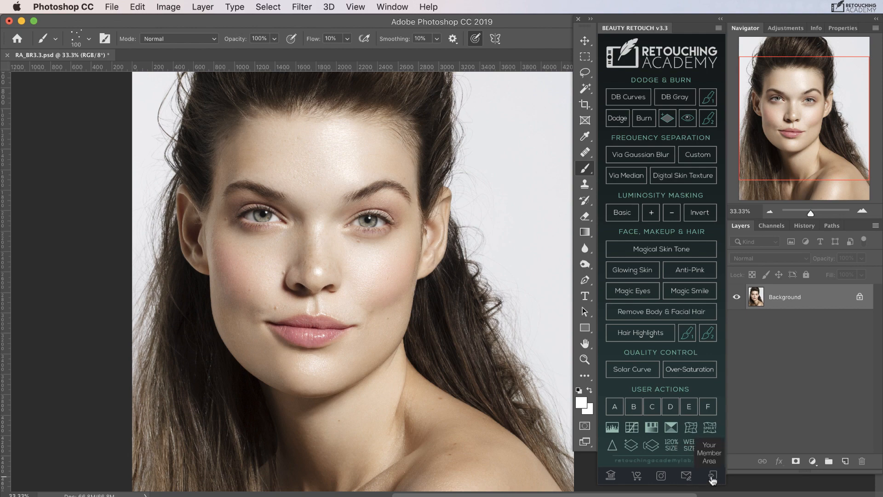